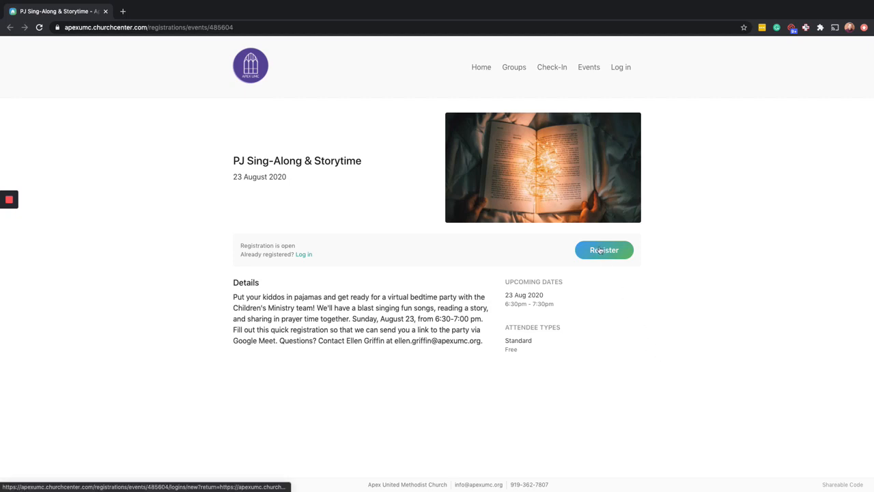
pyautogui.click(604, 249)
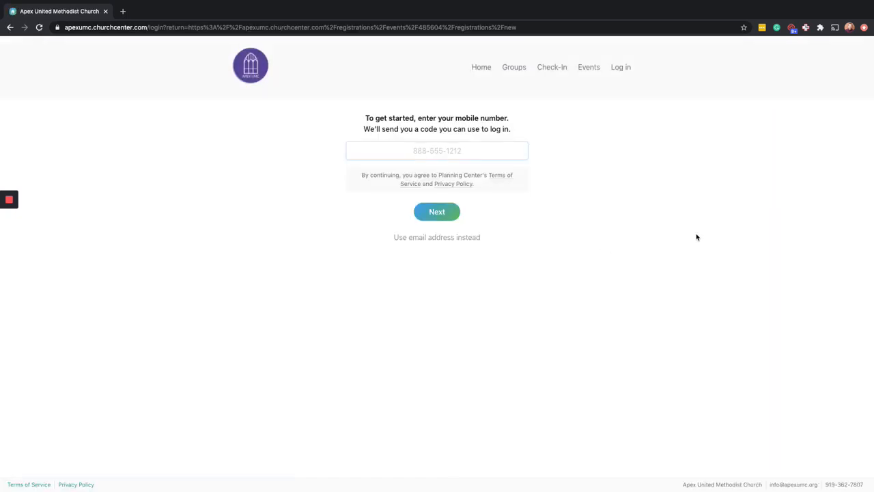
pyautogui.click(437, 150)
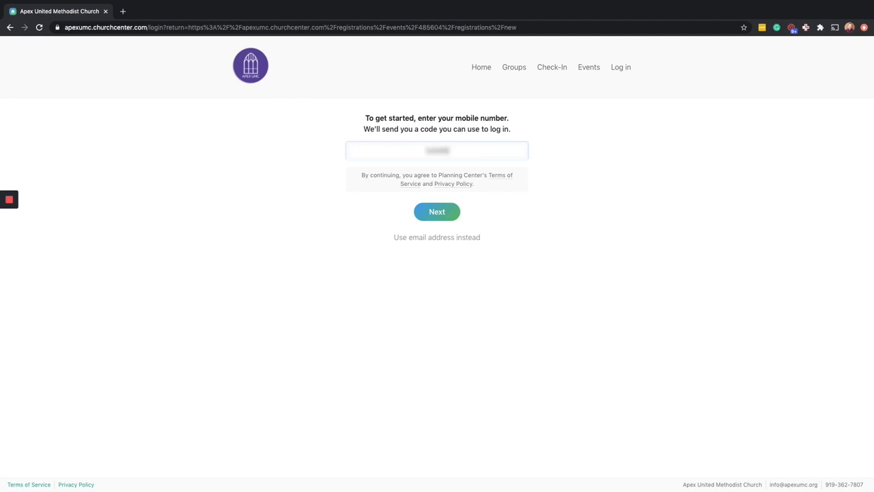
pyautogui.write('1234567890')
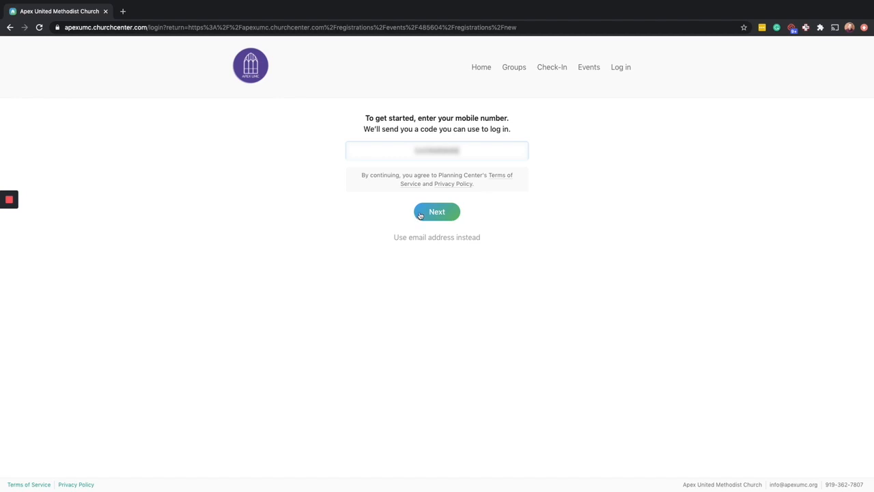
pyautogui.click(436, 211)
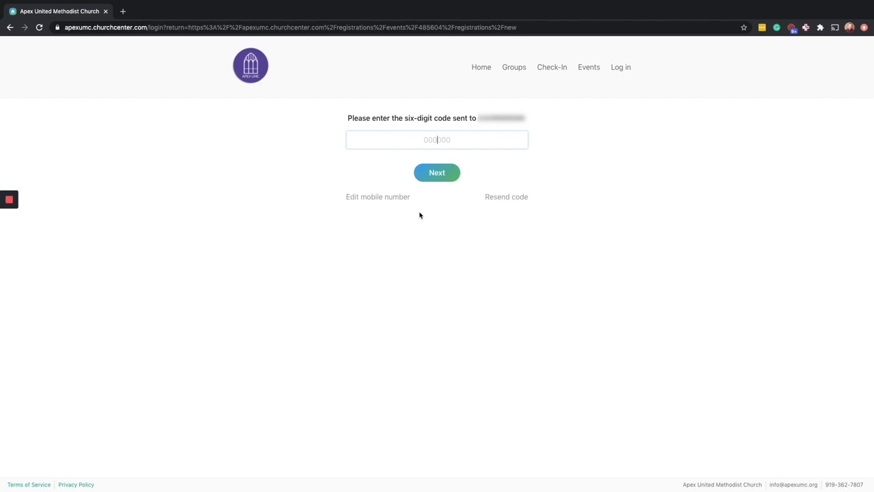
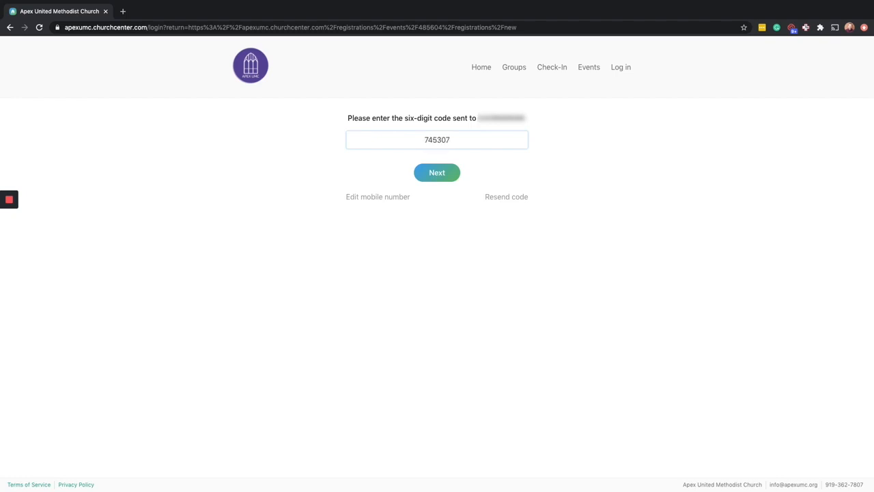
# - Enter the six-digit verification code and log in as the recognised account
pyautogui.click(437, 172)
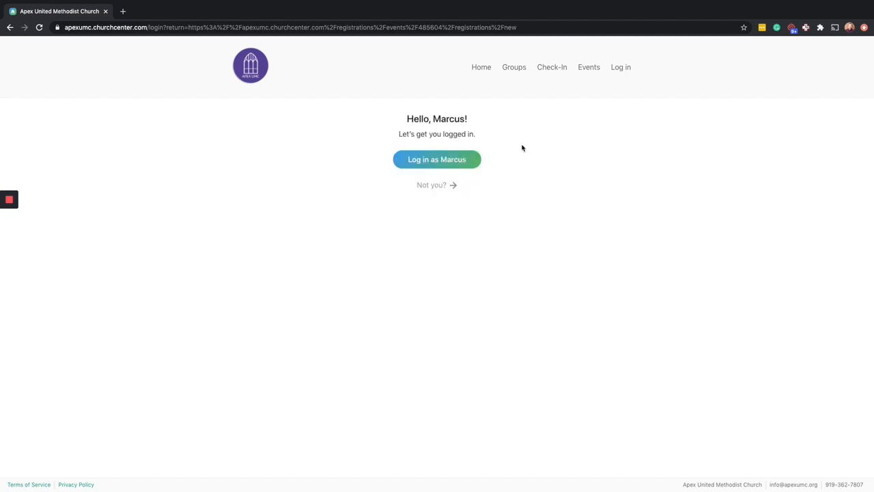
pyautogui.moveTo(437, 185)
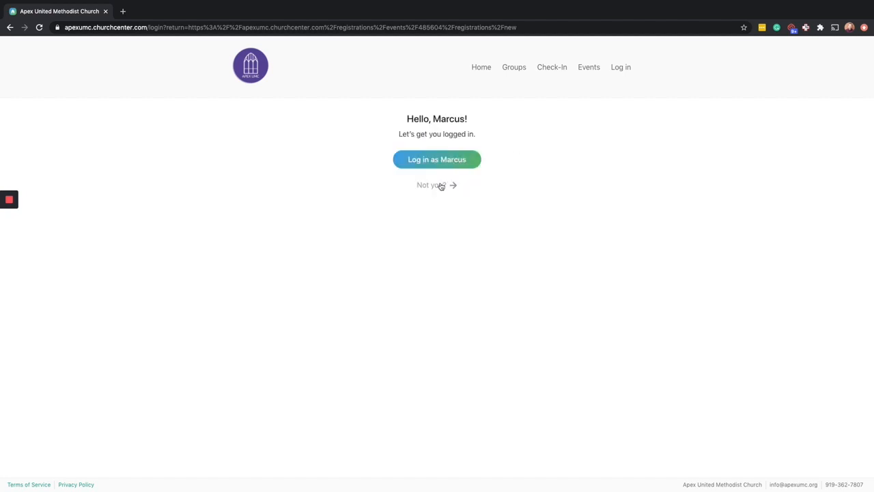
pyautogui.click(437, 159)
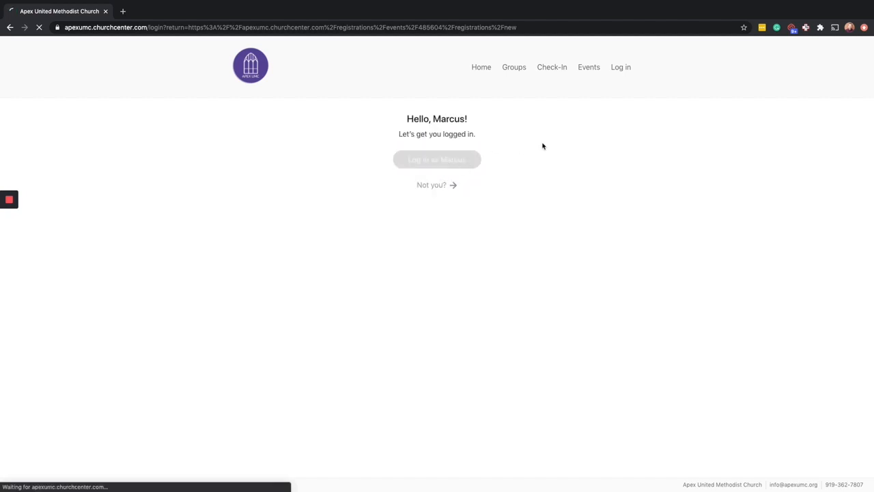
pyautogui.click(436, 159)
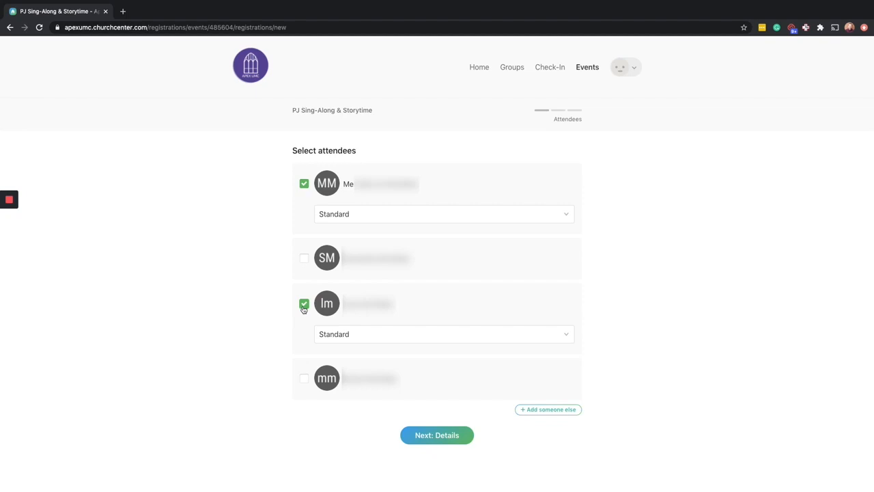
# - Check a third household member as a Standard attendee and proceed to details
pyautogui.click(304, 379)
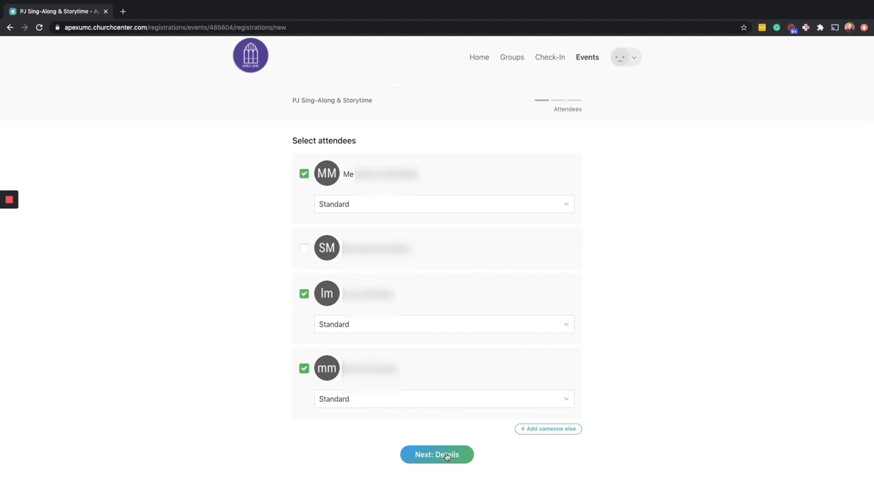
pyautogui.click(436, 454)
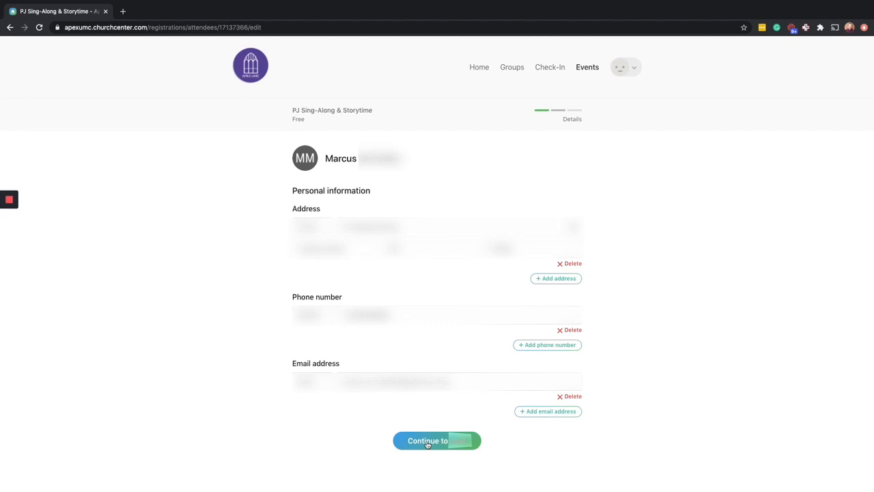
# - Keep all three attendees' existing details and advance to the review page
pyautogui.click(437, 440)
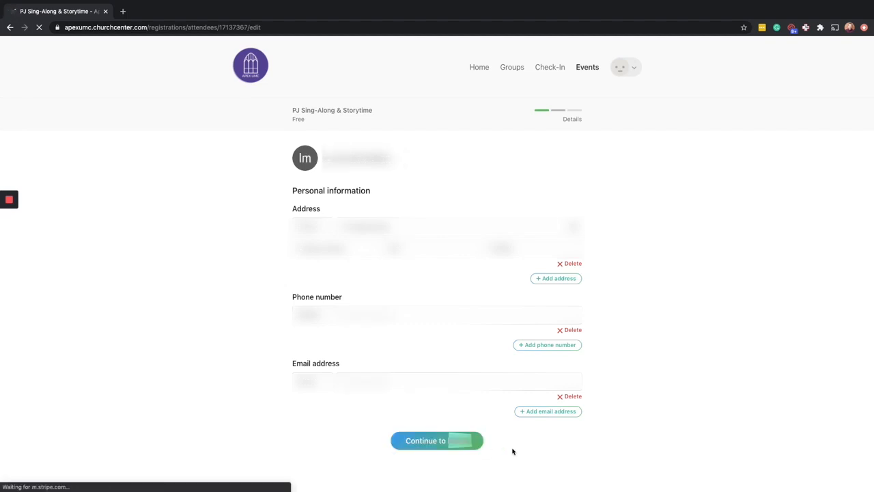
pyautogui.click(436, 439)
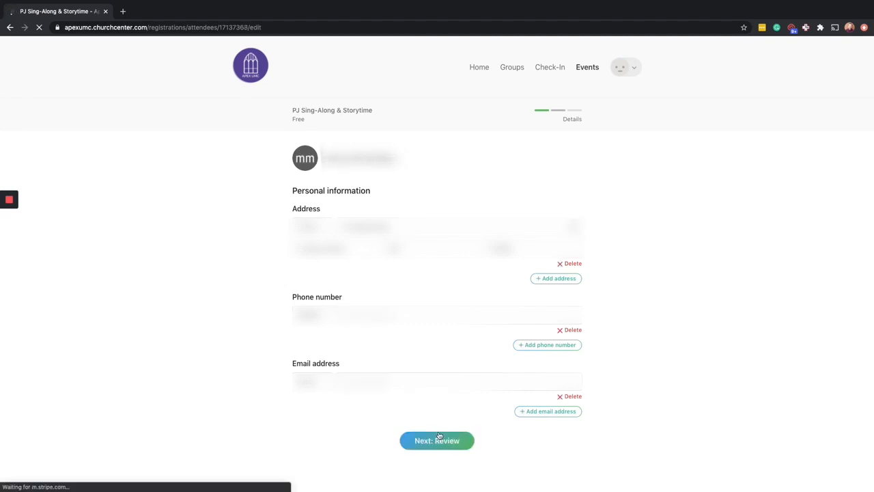
pyautogui.click(437, 441)
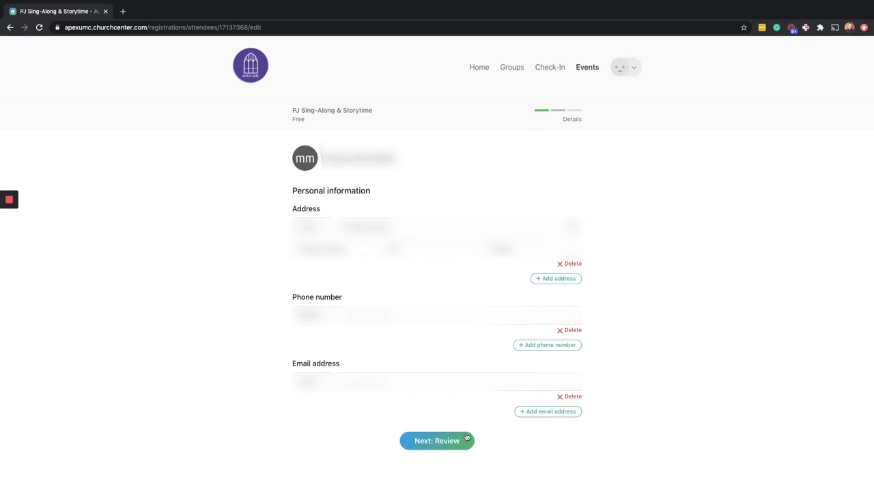
pyautogui.click(437, 440)
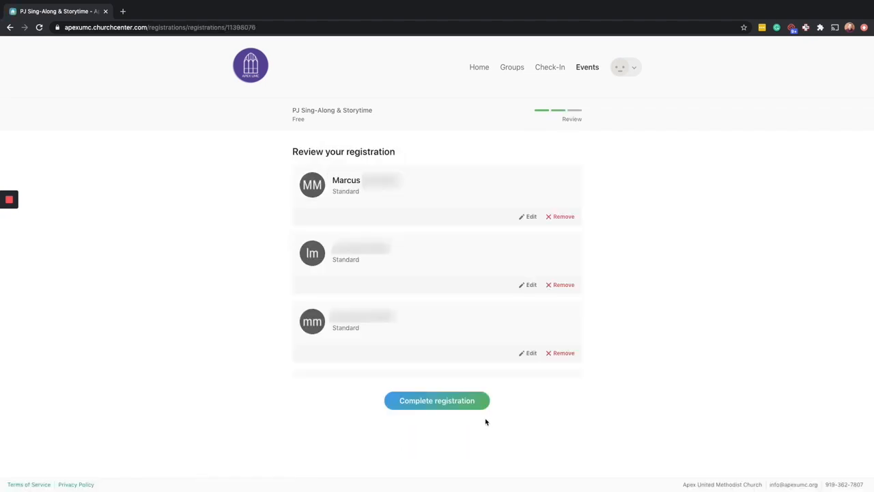
# - Log out to restart registration as a new user
pyautogui.click(437, 400)
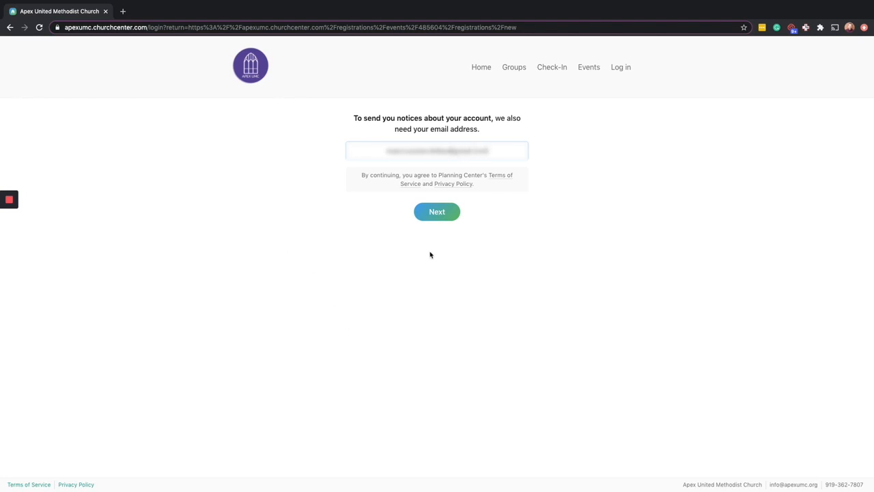
pyautogui.click(436, 211)
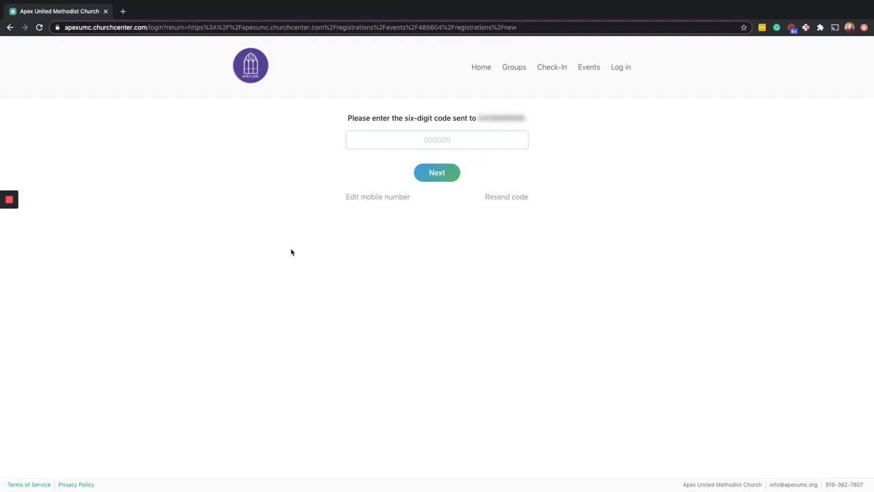
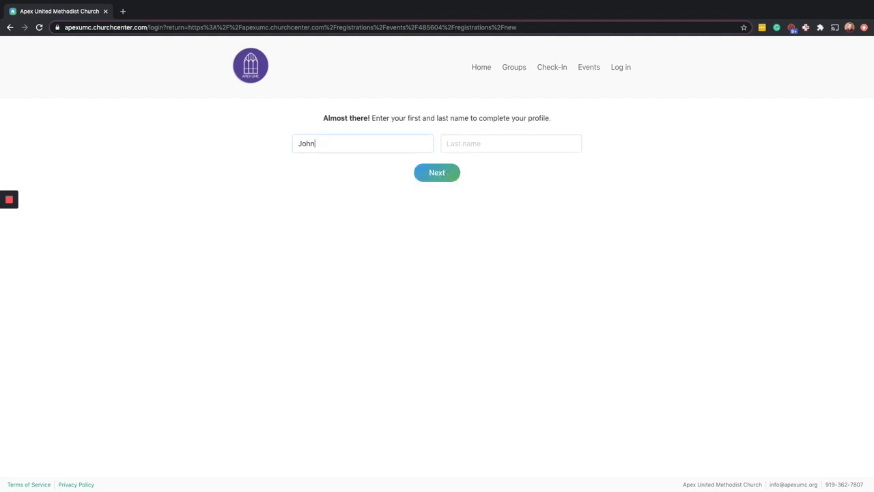
pyautogui.write('Wesley')
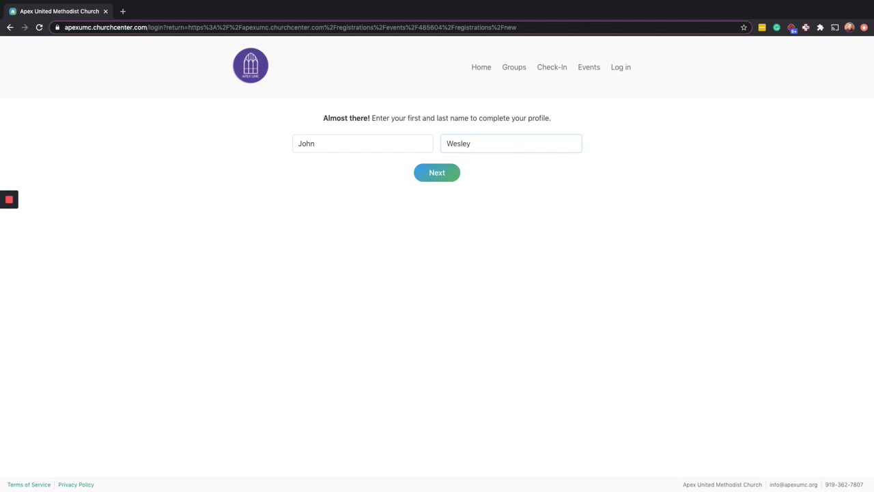
pyautogui.click(436, 172)
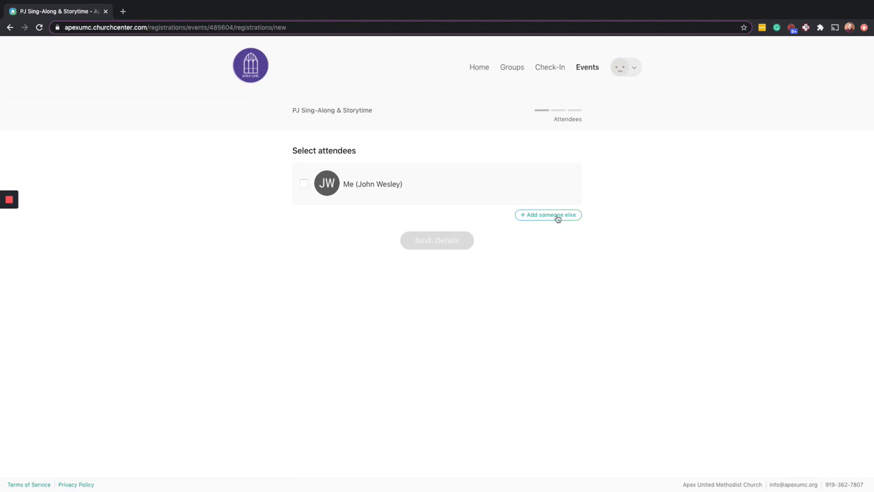
pyautogui.click(548, 214)
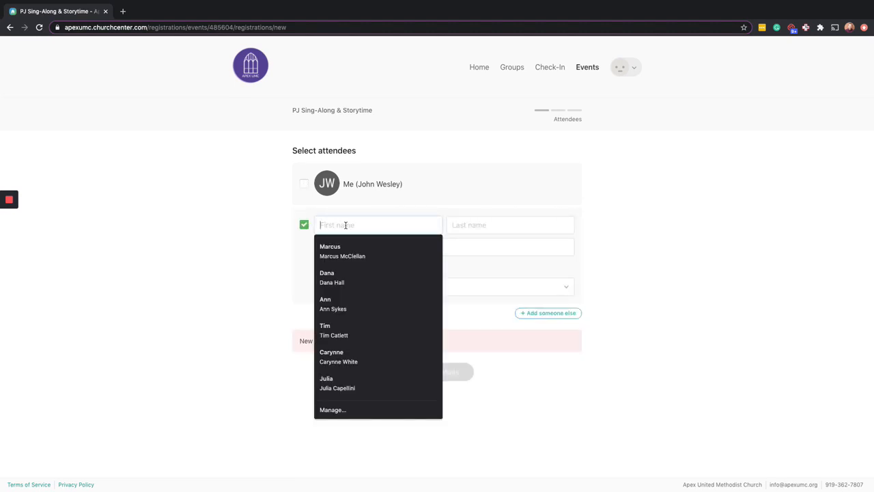
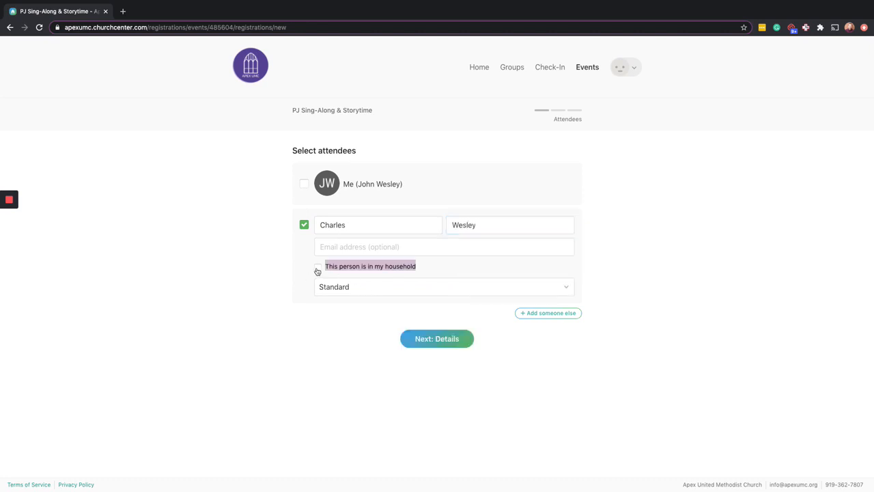
pyautogui.click(317, 266)
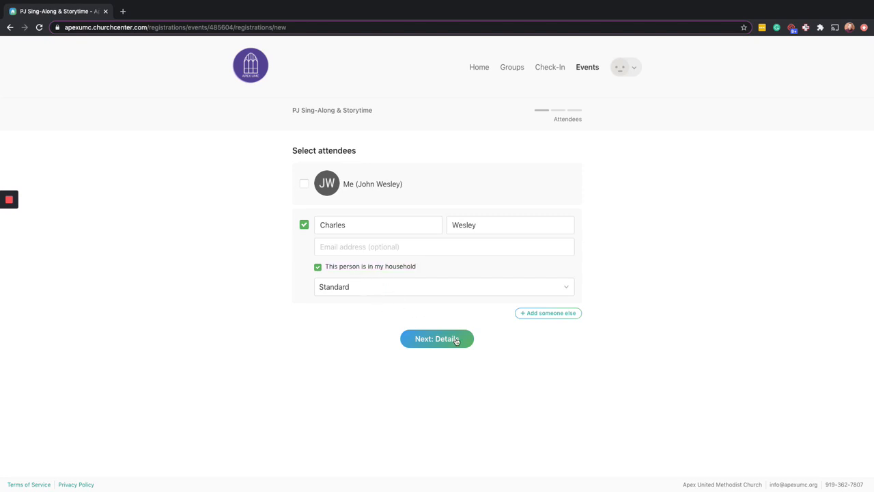
pyautogui.click(436, 338)
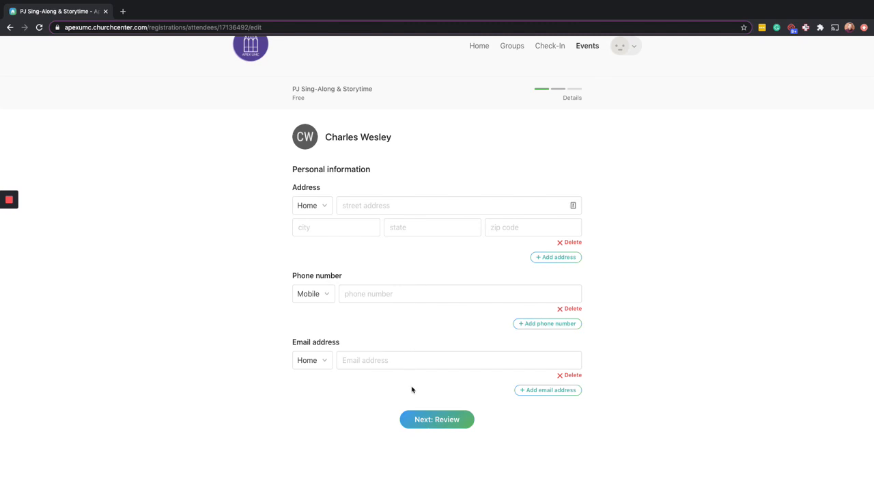
pyautogui.click(436, 418)
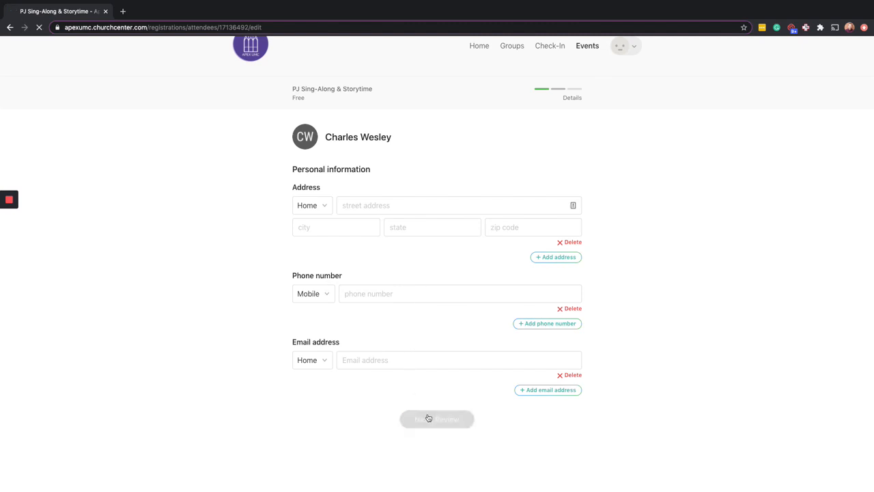
pyautogui.click(436, 418)
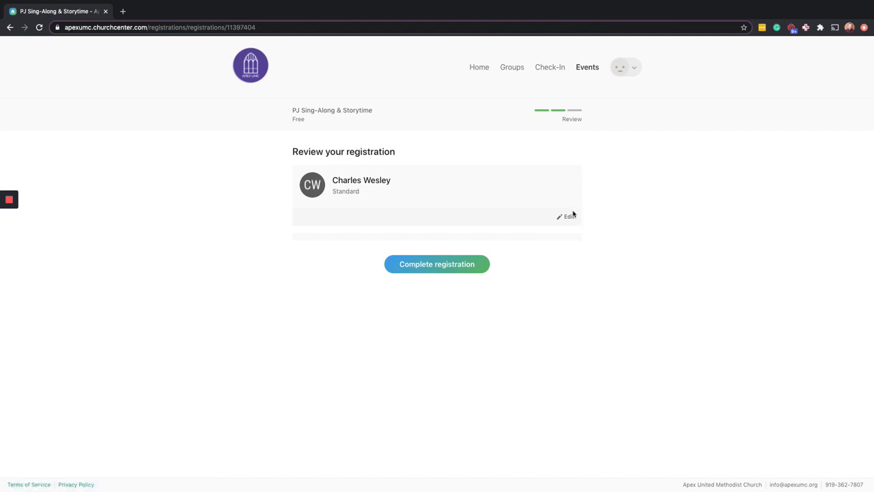
pyautogui.click(567, 216)
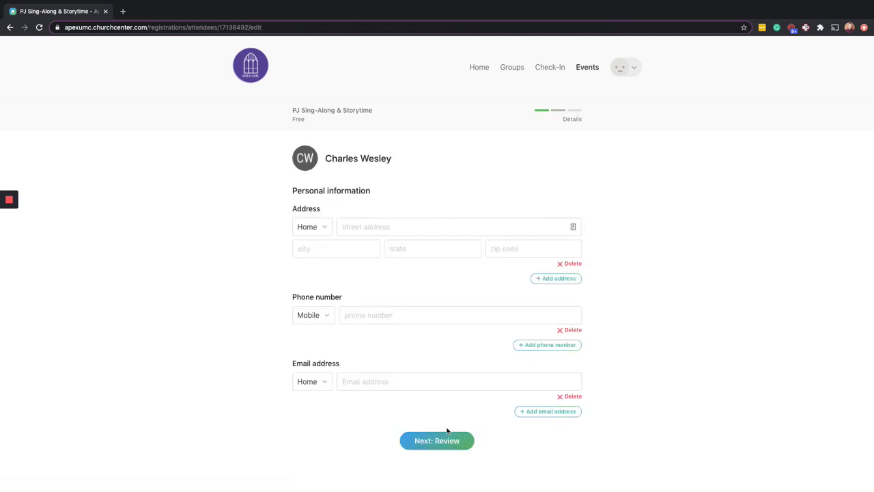
pyautogui.click(436, 441)
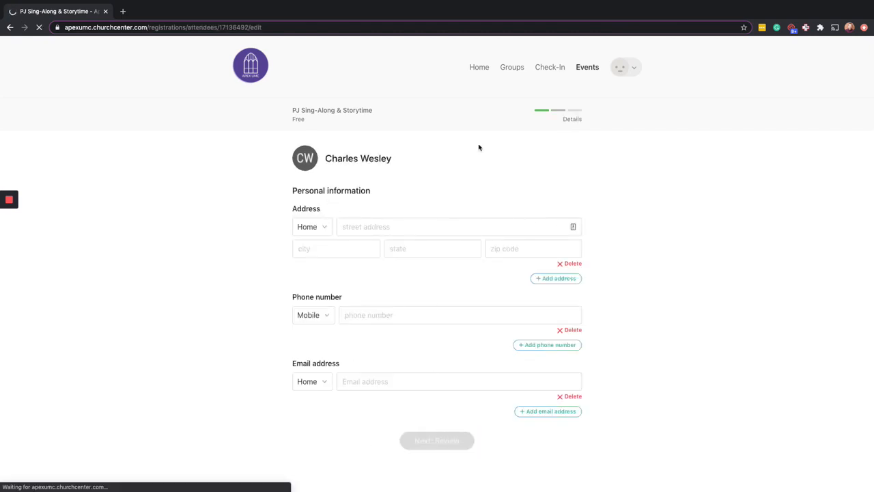
pyautogui.click(436, 440)
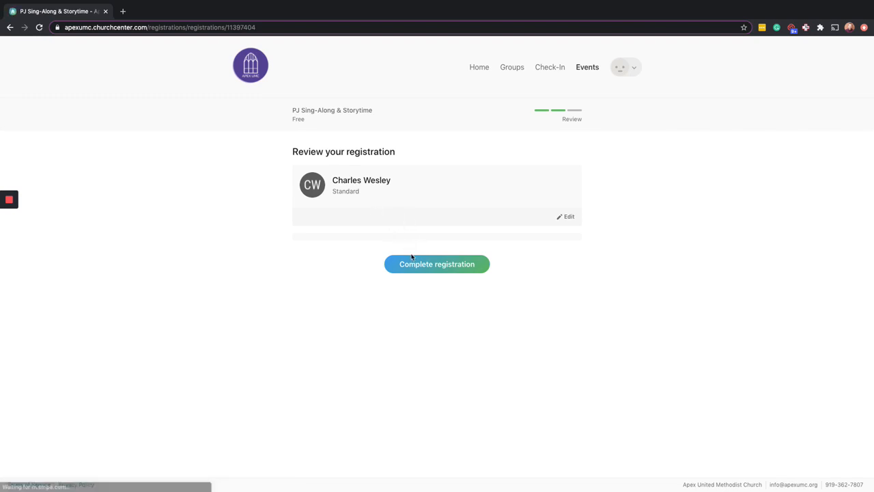